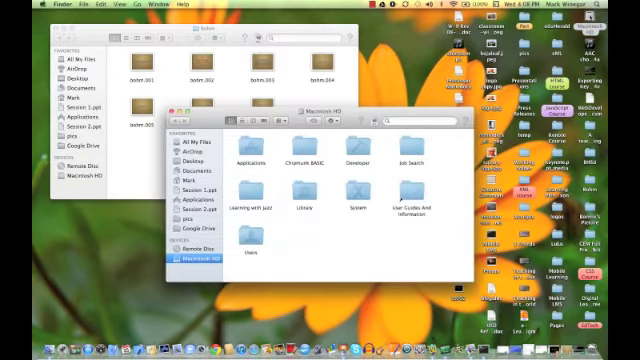
Show the top-level folders of Macintosh HD from the Finder sidebar.
click(250, 150)
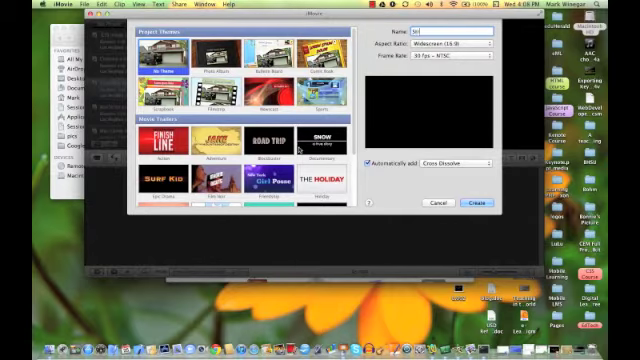
Name the new iMovie project 'Structured Theorem' and create it.
text(Structured)
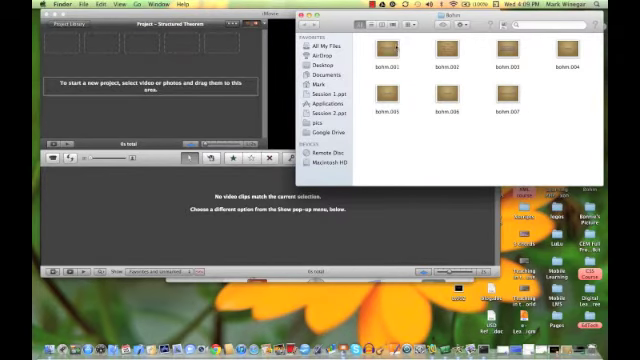
Drag the seven still images from the Finder folder into the project timeline.
click(384, 52)
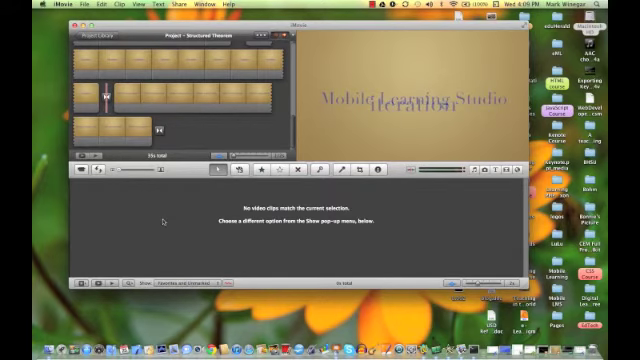
mouse_move(156, 222)
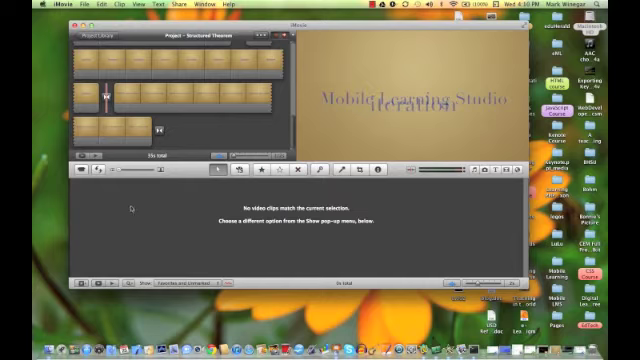